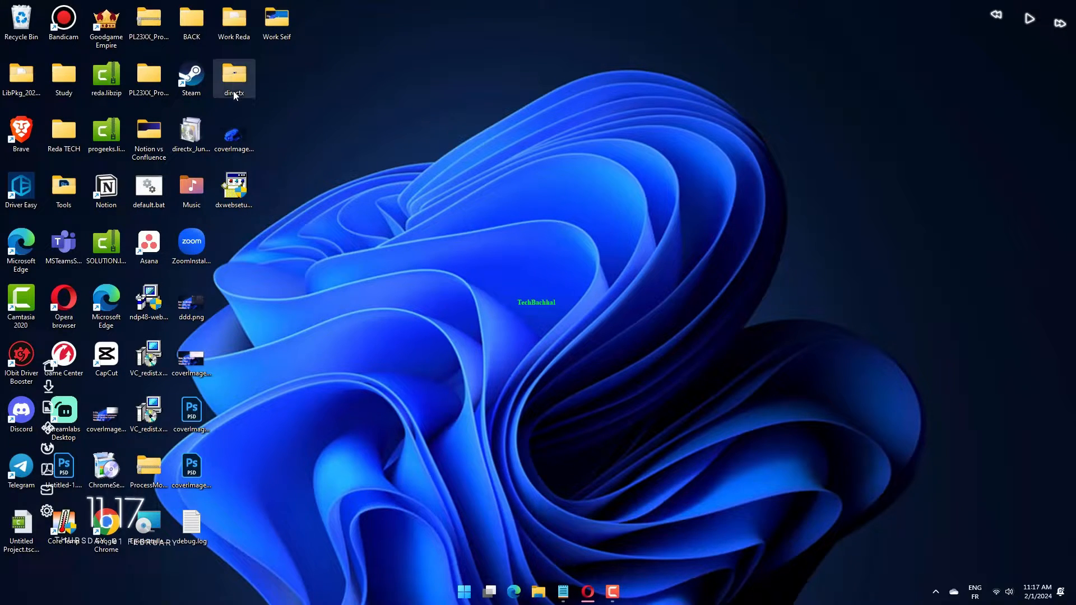
{"action": "mouse_move", "coordinate": [190, 78]}
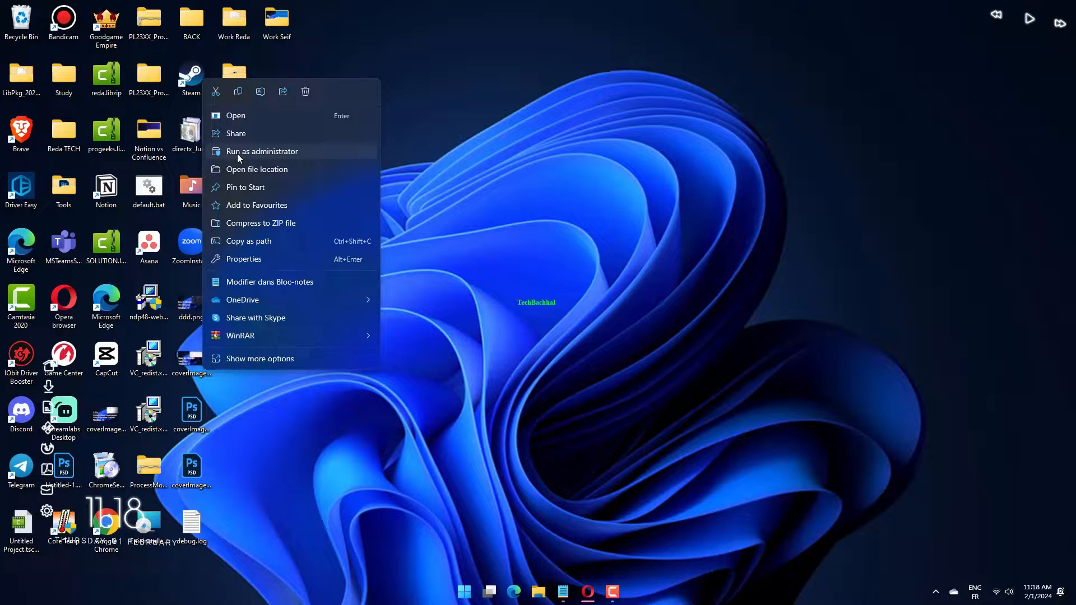
{"action": "mouse_move", "coordinate": [260, 268]}
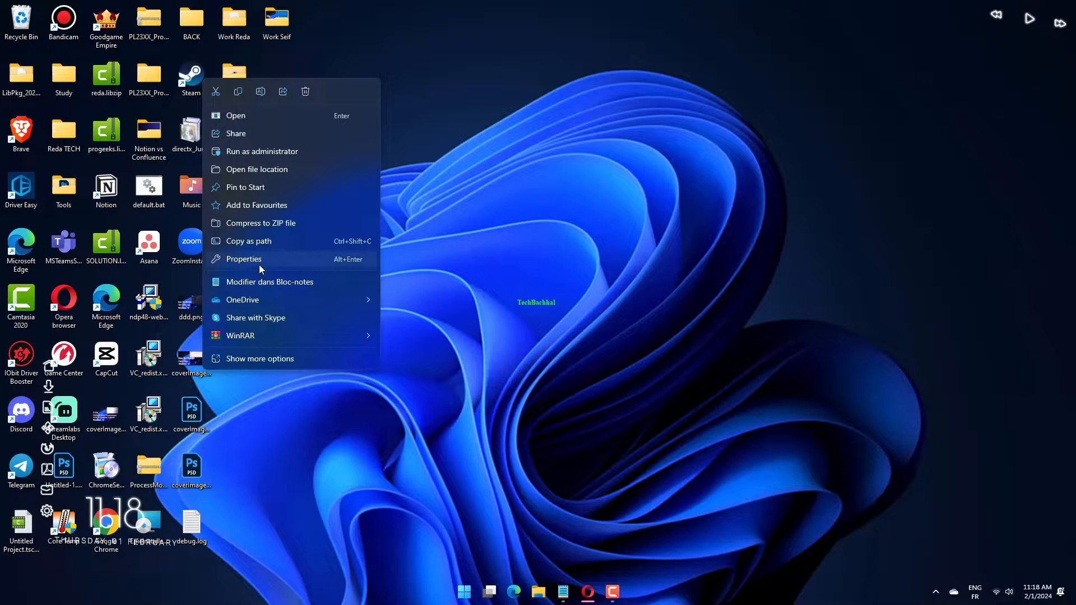
View the Steam shortcut's properties on its Compatibility tab.
{"action": "left_click", "coordinate": [244, 258]}
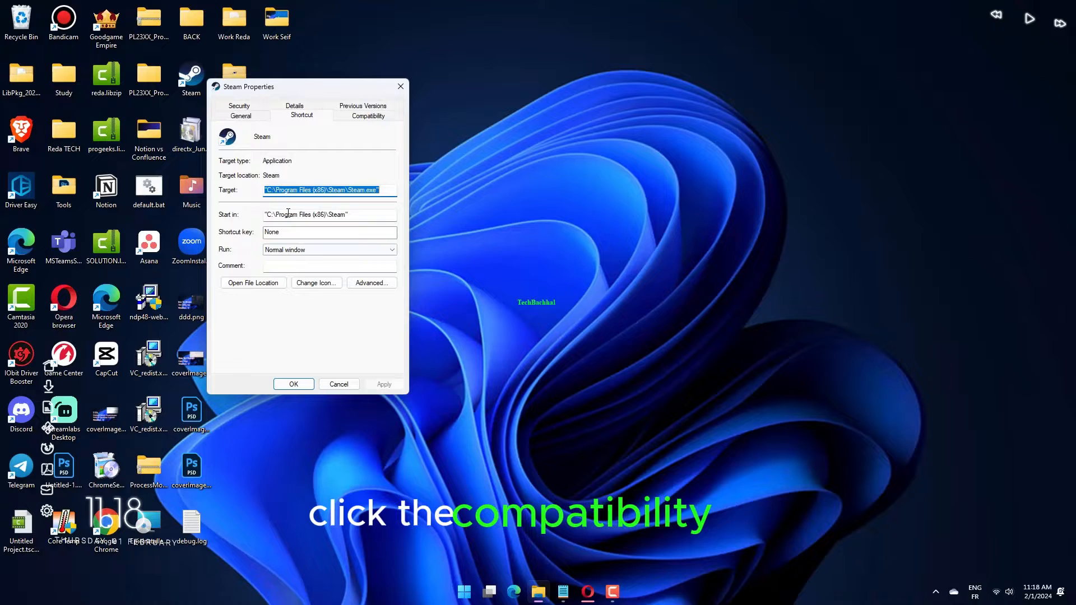
{"action": "left_click", "coordinate": [368, 115]}
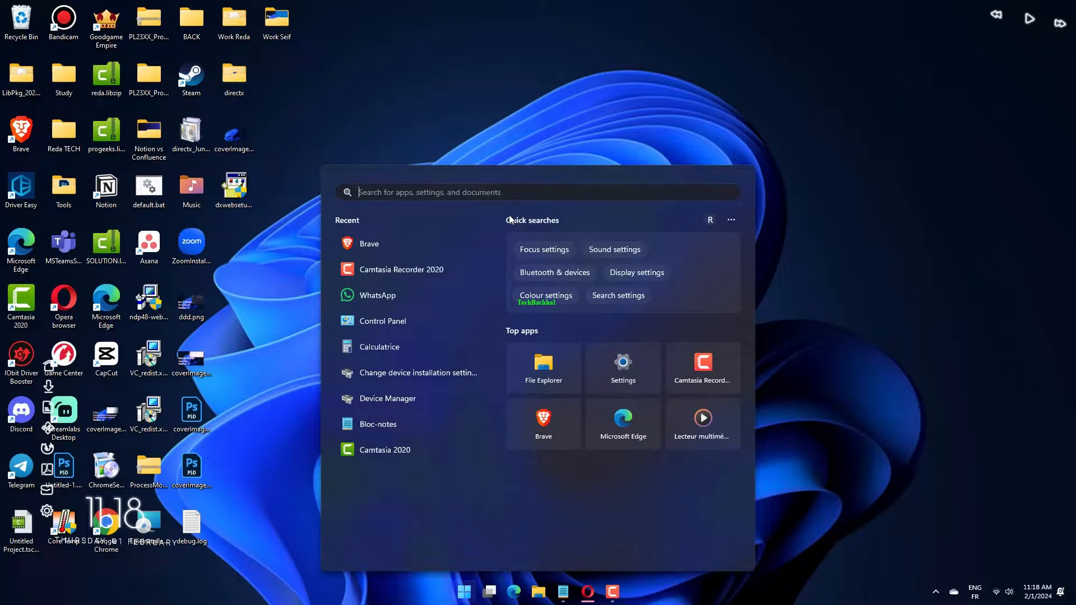
Search 'apps and features' and browse the Installed apps list.
{"action": "type", "text": "apps and features"}
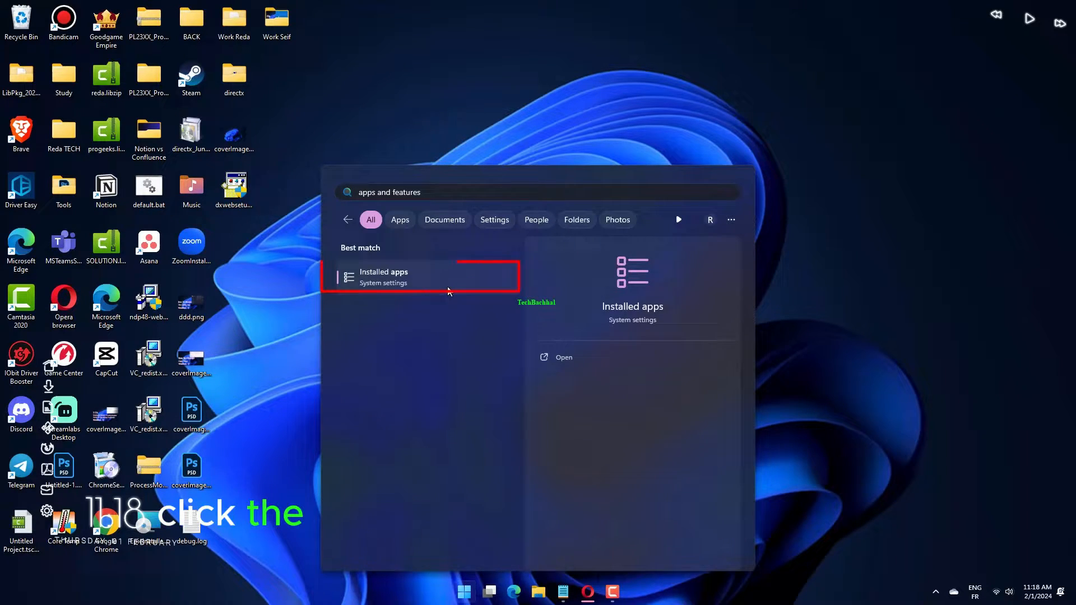
{"action": "left_click", "coordinate": [383, 277]}
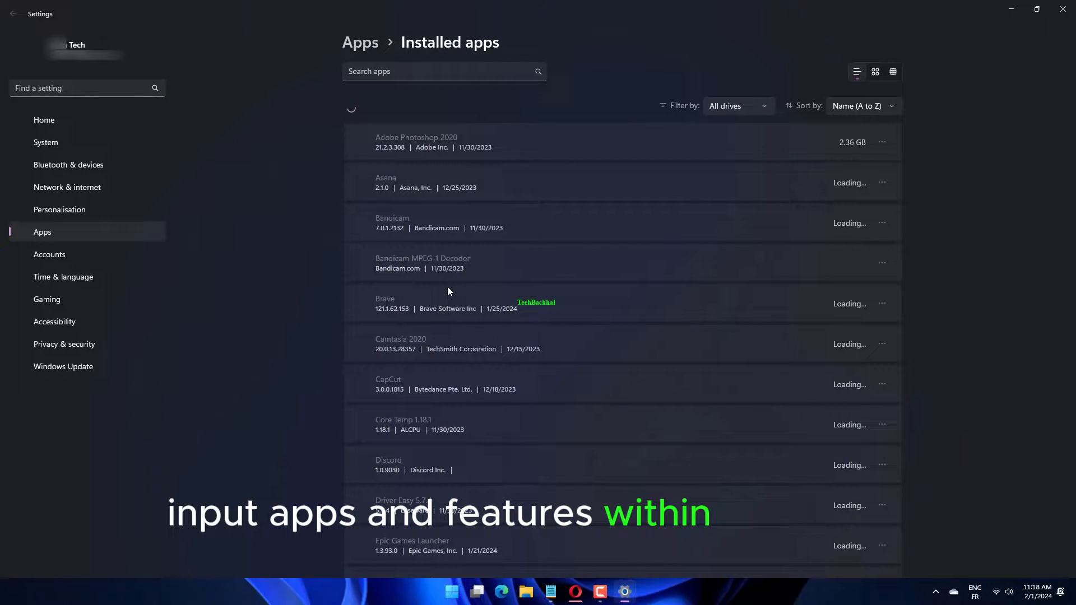
{"action": "scroll", "scroll_direction": "down", "scroll_amount": 3}
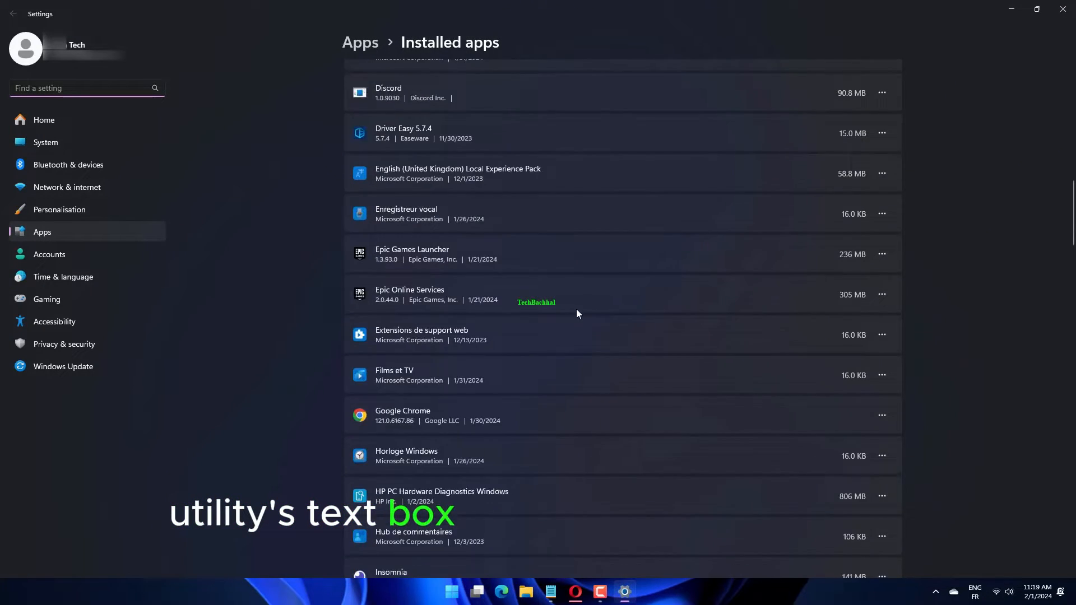
{"action": "scroll", "scroll_direction": "down", "scroll_amount": 3}
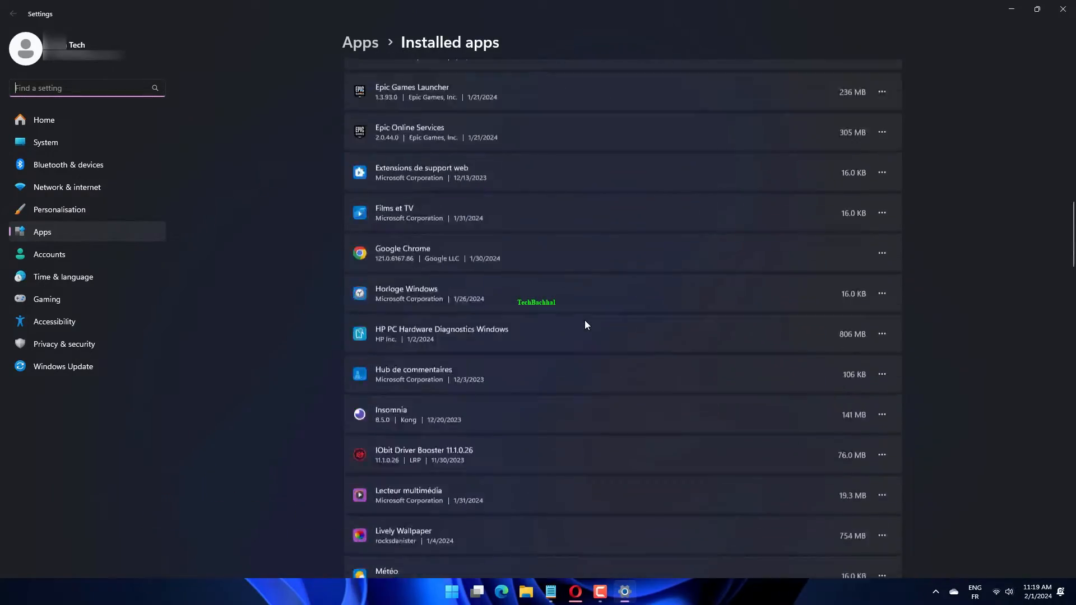
{"action": "scroll", "scroll_direction": "up", "scroll_amount": 3}
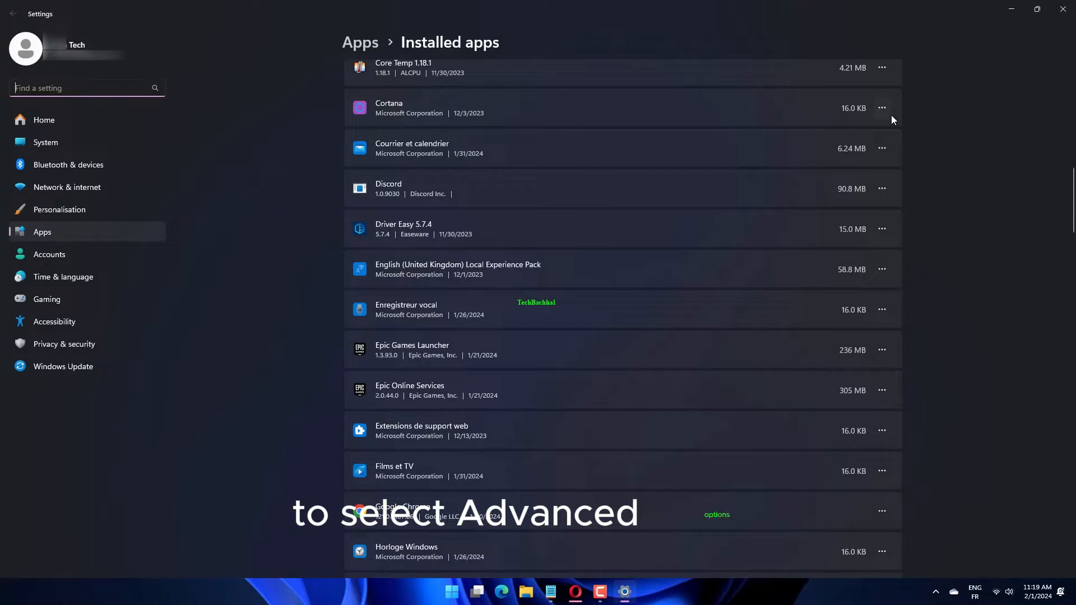
Open Cortana's advanced options from its more-actions menu.
{"action": "left_click", "coordinate": [882, 108]}
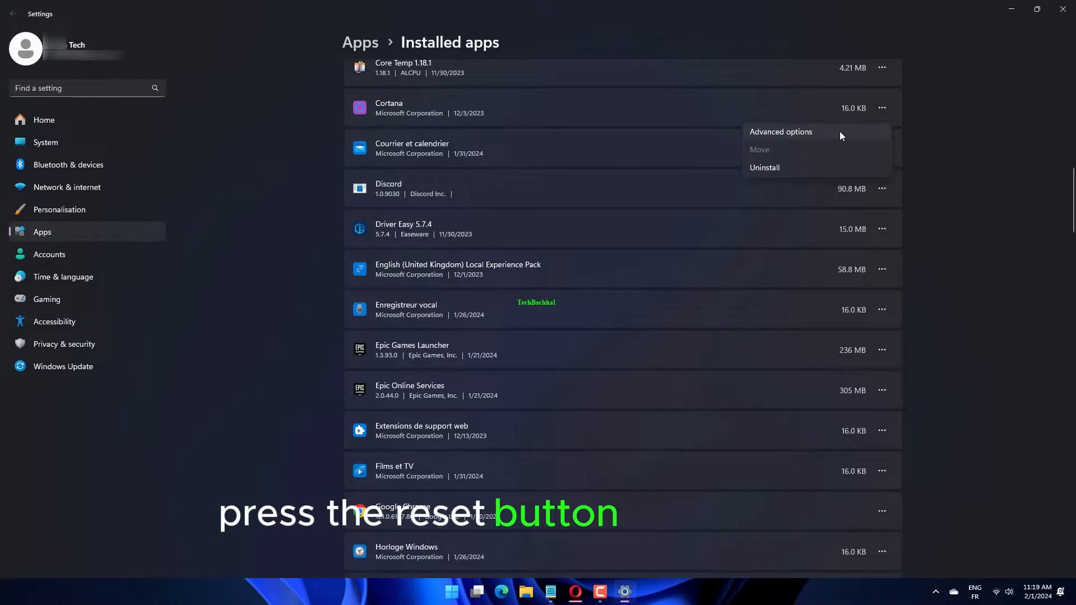
{"action": "left_click", "coordinate": [781, 131]}
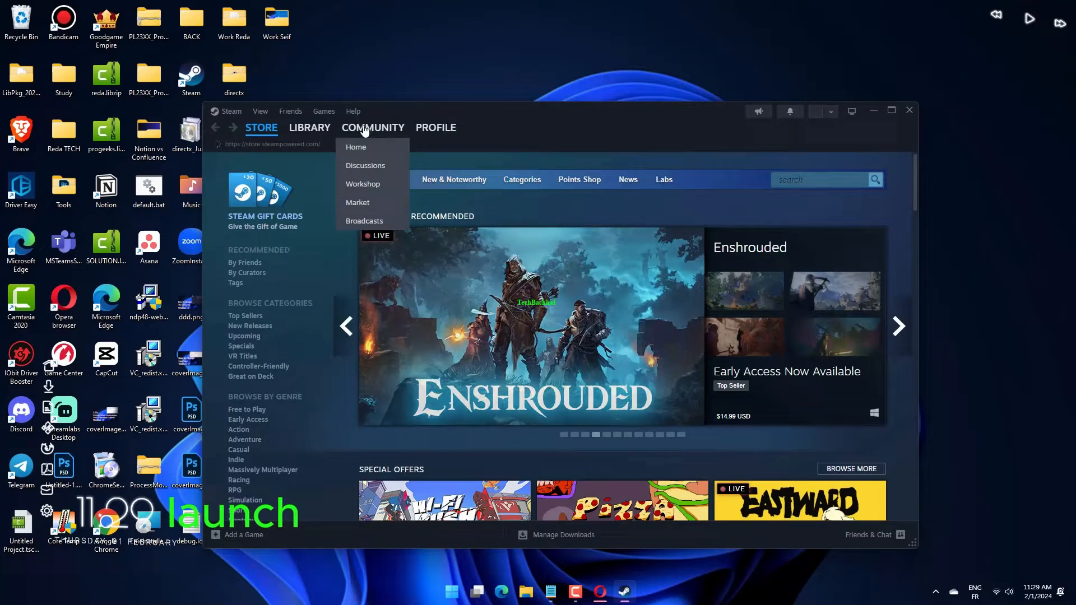
Show the Updates settings in Counter-Strike 2's Steam library properties.
{"action": "left_click", "coordinate": [309, 127]}
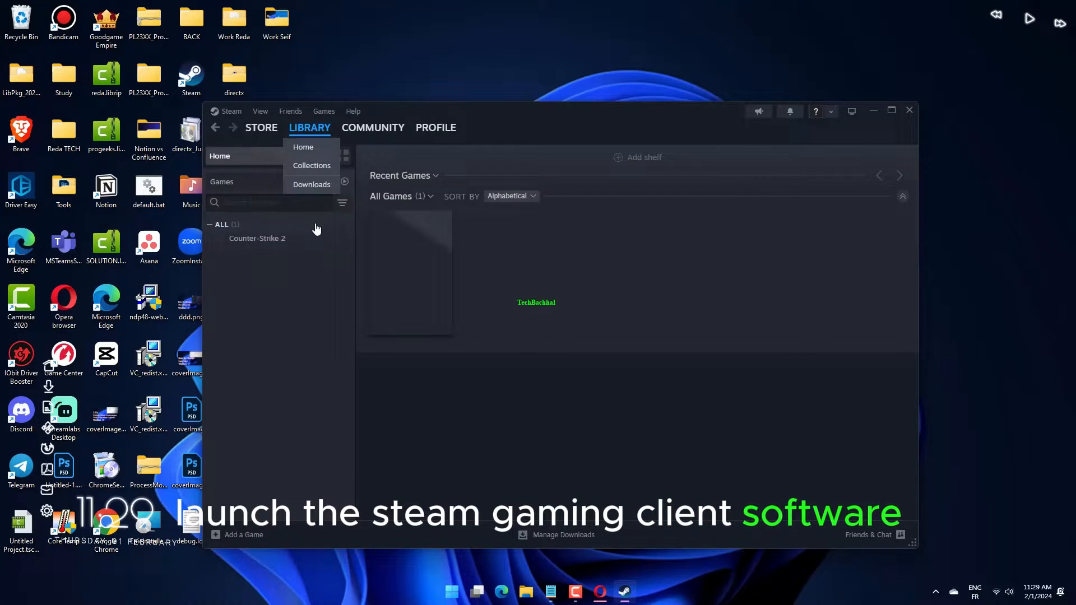
{"action": "right_click", "coordinate": [257, 238]}
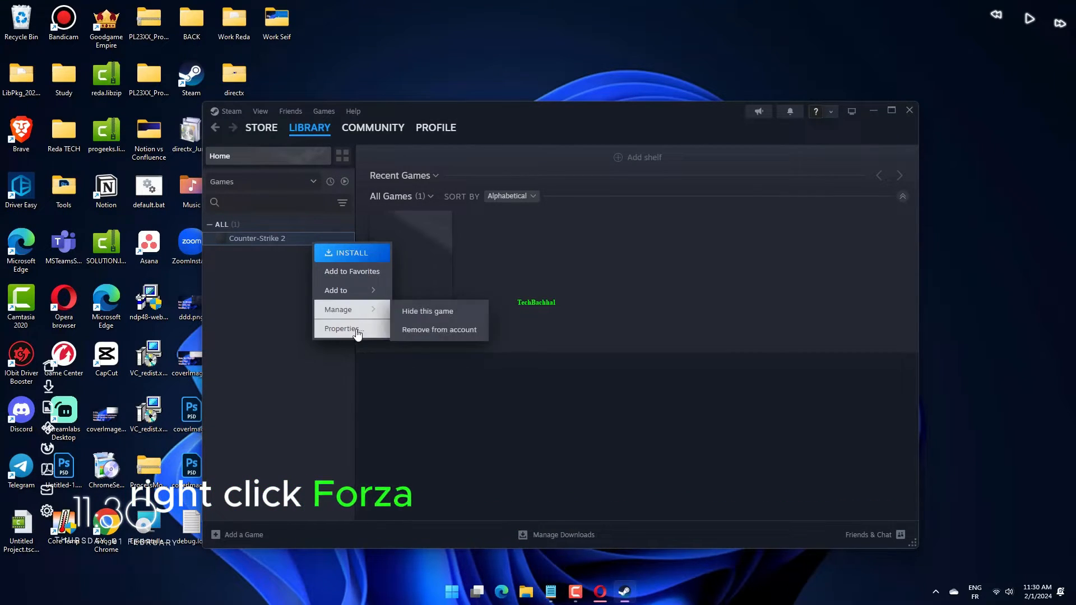
{"action": "left_click", "coordinate": [342, 328]}
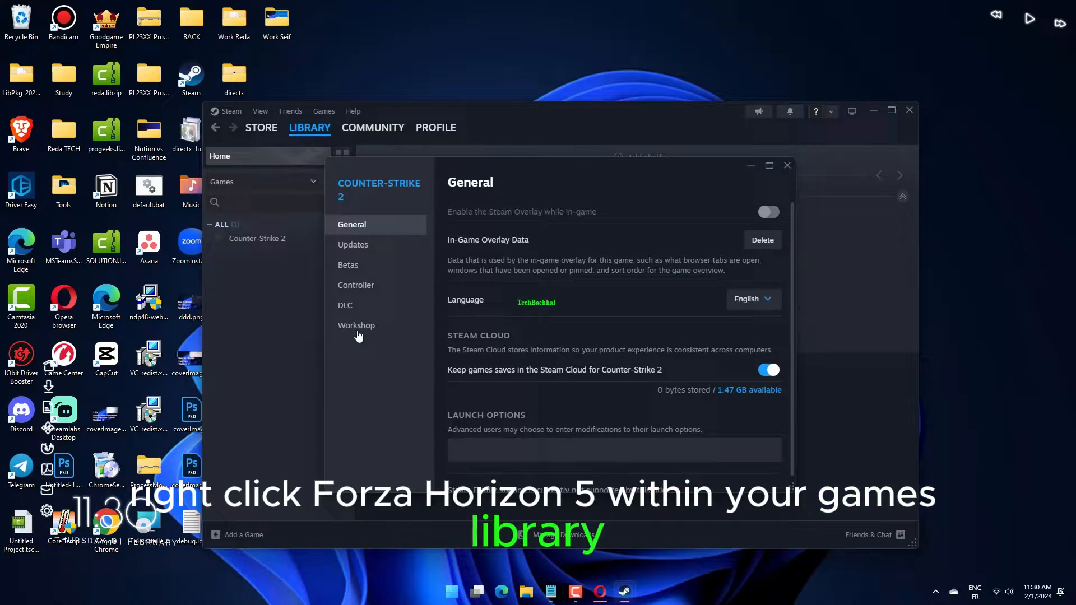
{"action": "left_click", "coordinate": [353, 244]}
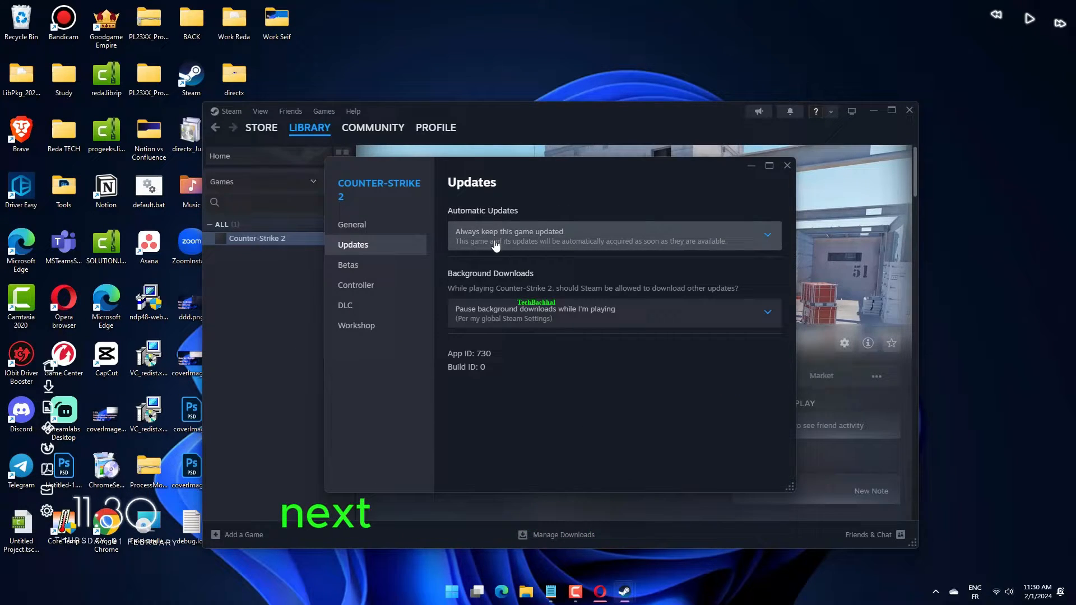
{"action": "mouse_move", "coordinate": [756, 244]}
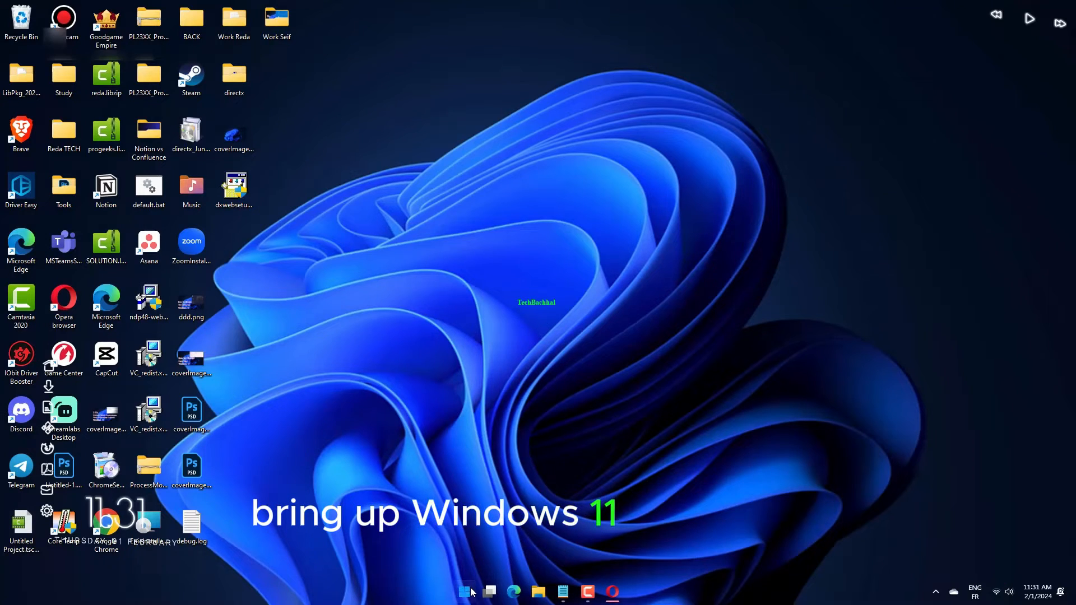
View the Game Mode settings page via search, then close Settings.
{"action": "type", "text": "game mode settings"}
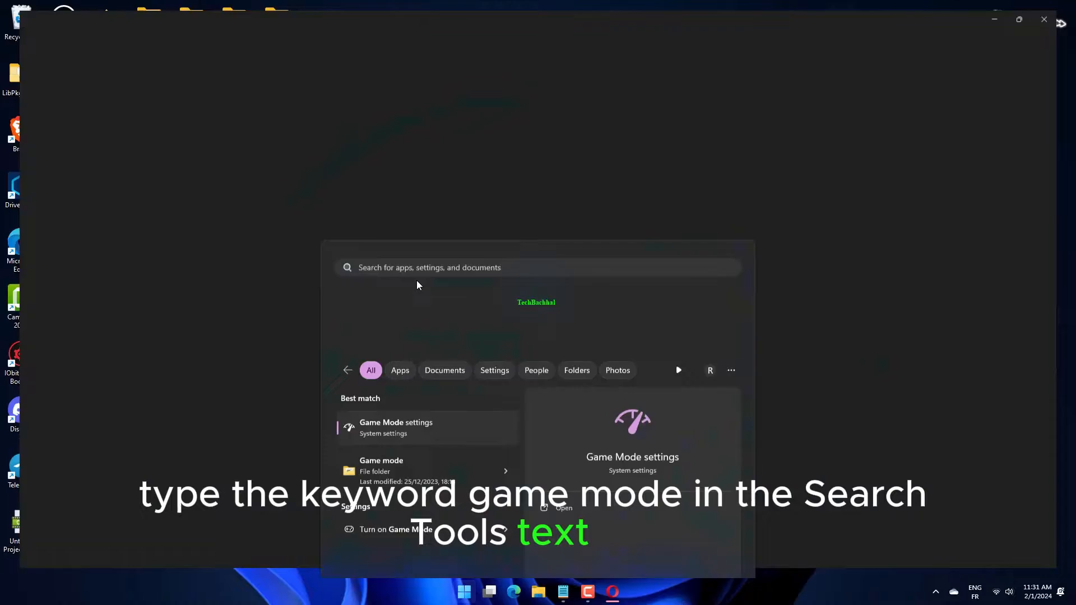
{"action": "left_click", "coordinate": [395, 428]}
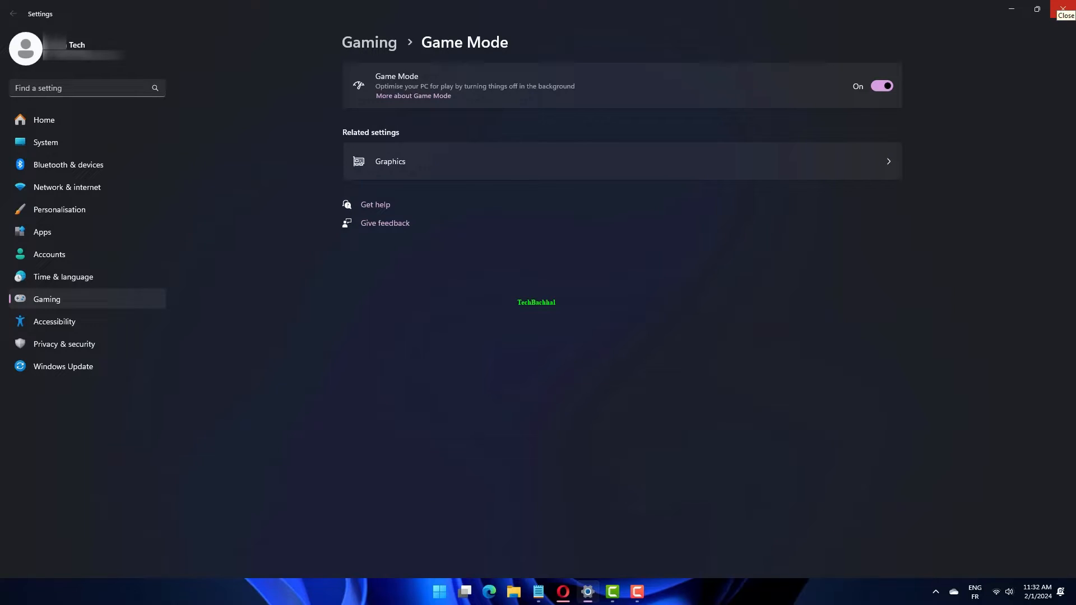
{"action": "left_click", "coordinate": [1062, 8]}
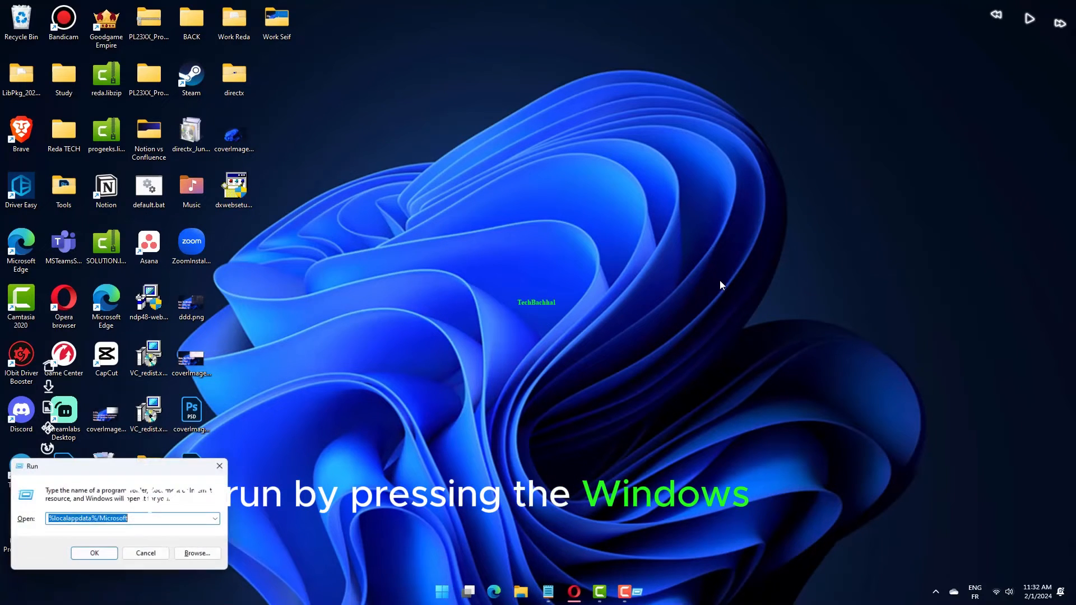
Launch msconfig from Run and view System Configuration's Services list.
{"action": "type", "text": "msconfig"}
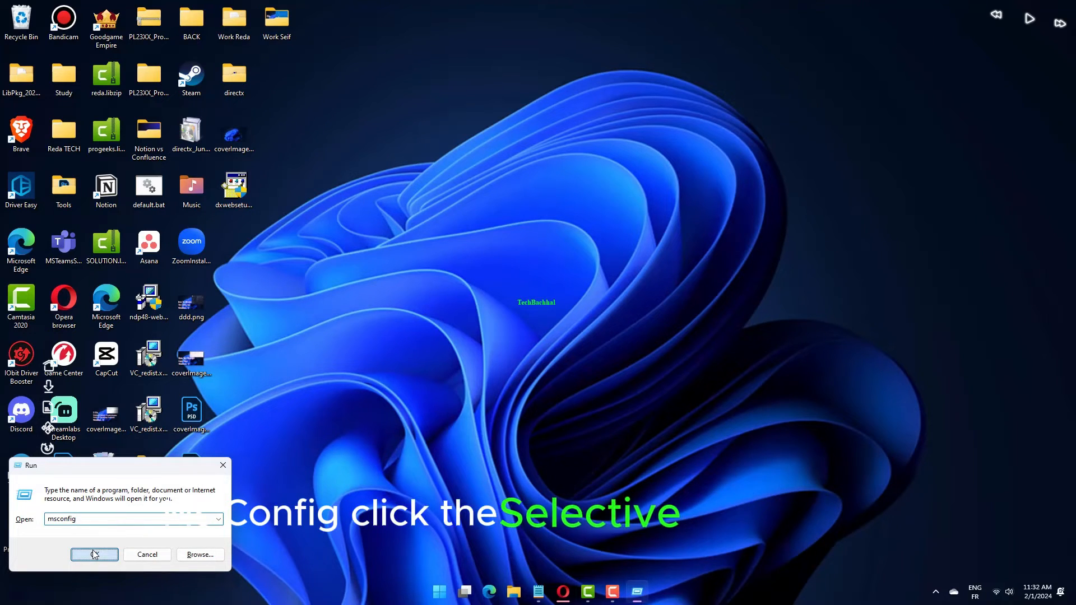
{"action": "left_click", "coordinate": [94, 555]}
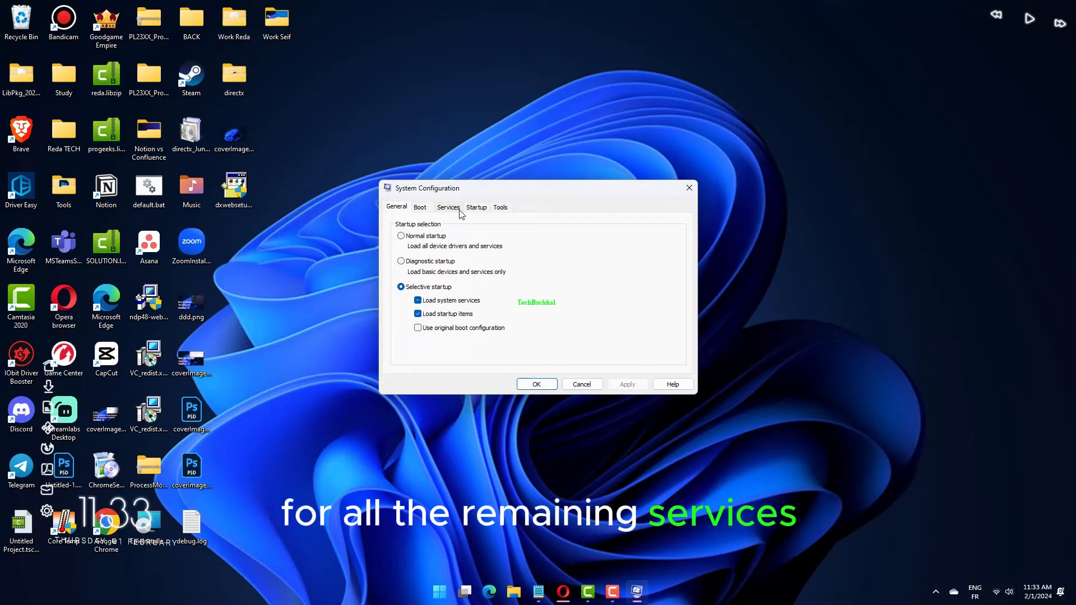
{"action": "left_click", "coordinate": [449, 207]}
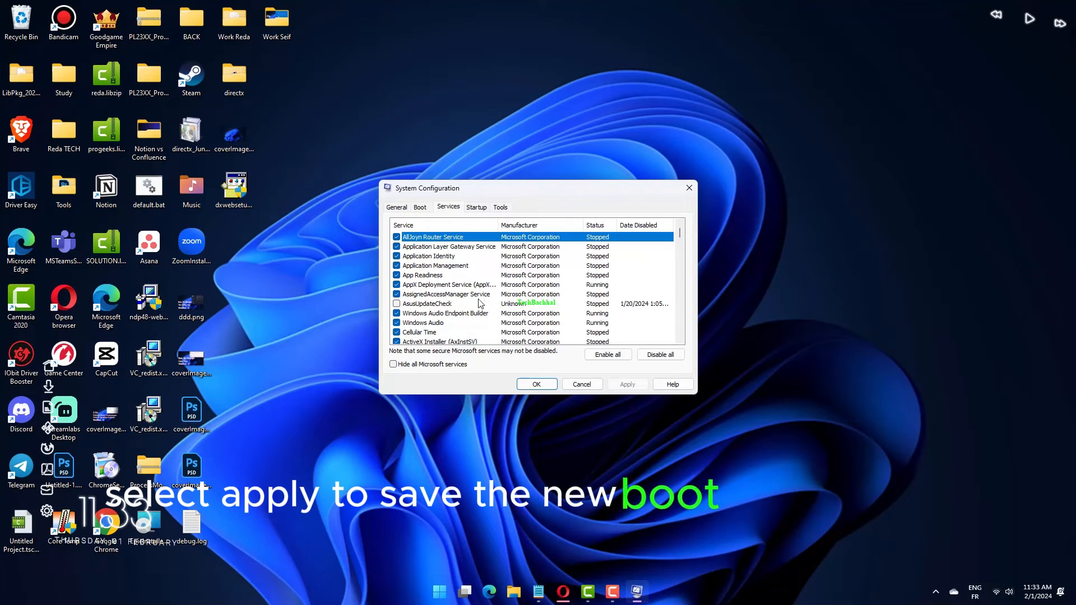